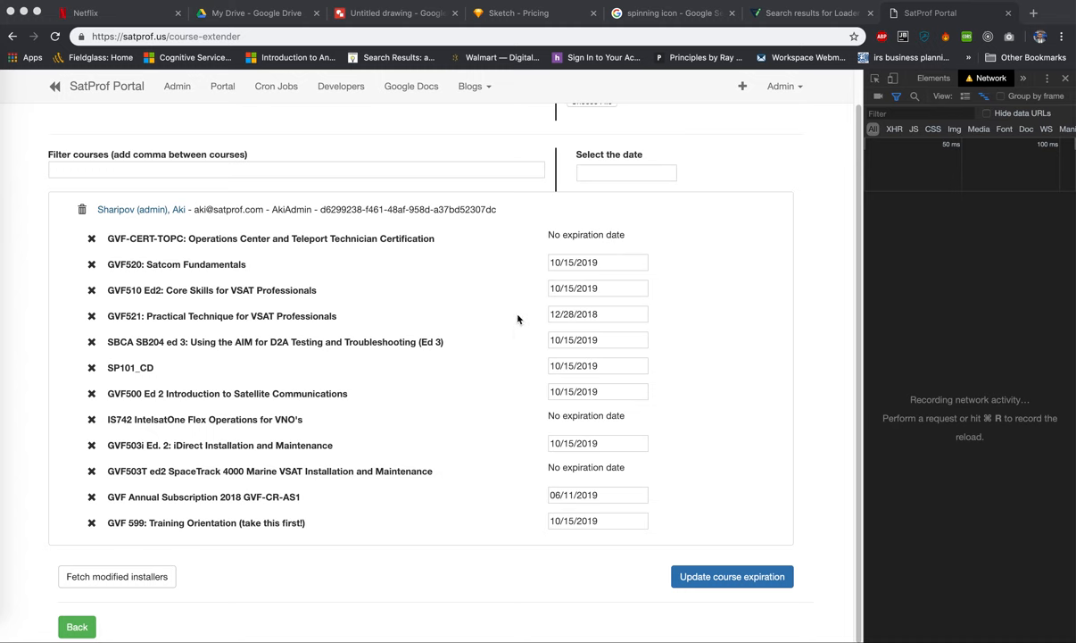
mouse_move(185, 232)
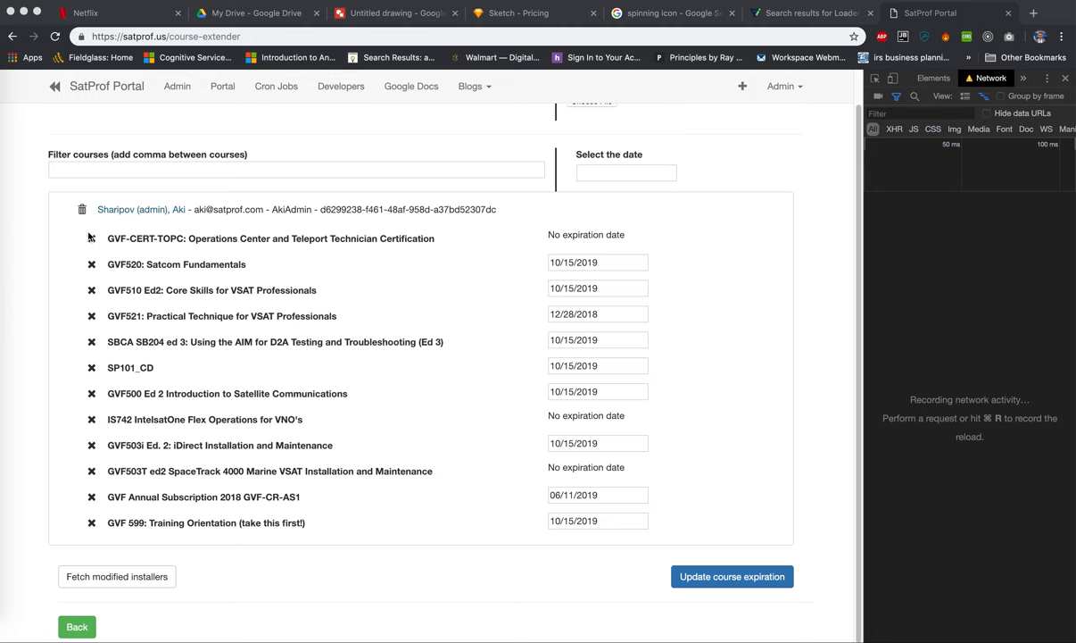
mouse_move(308, 432)
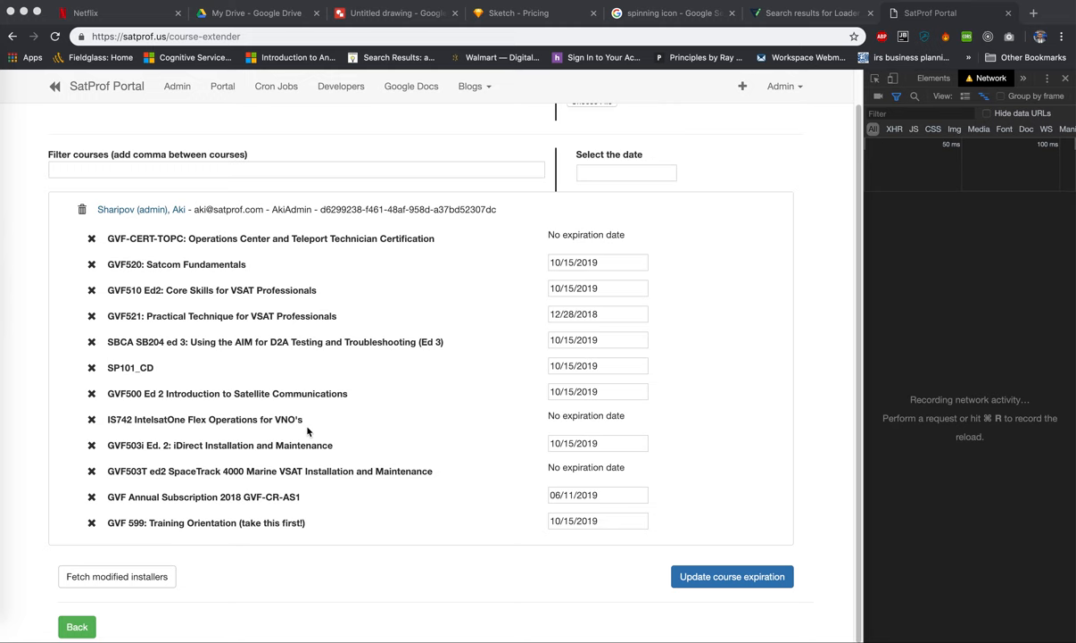
mouse_move(672, 429)
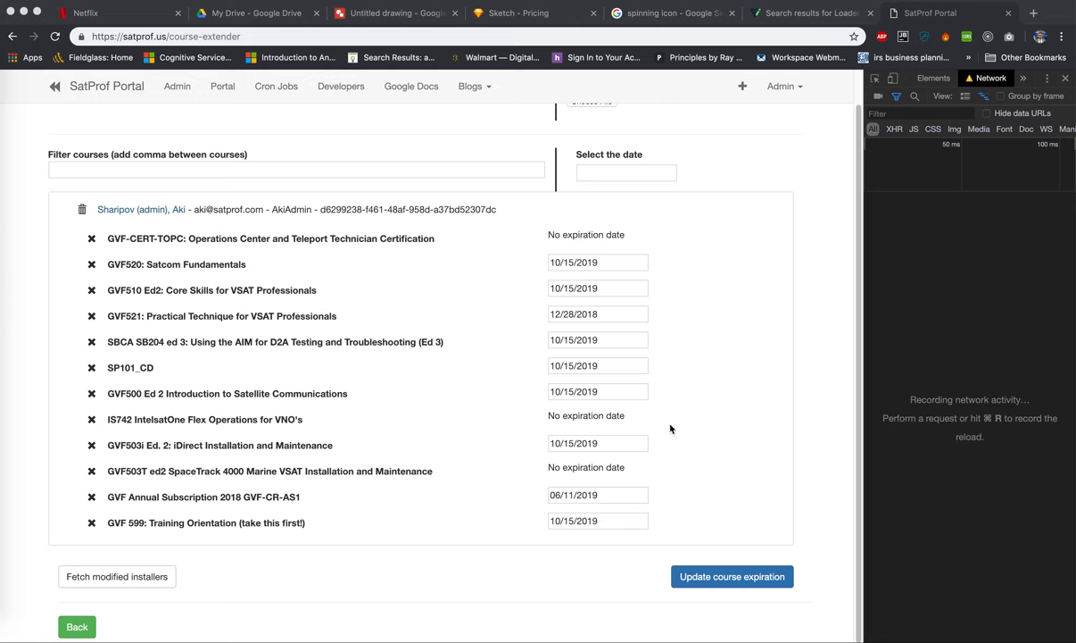
mouse_move(549, 402)
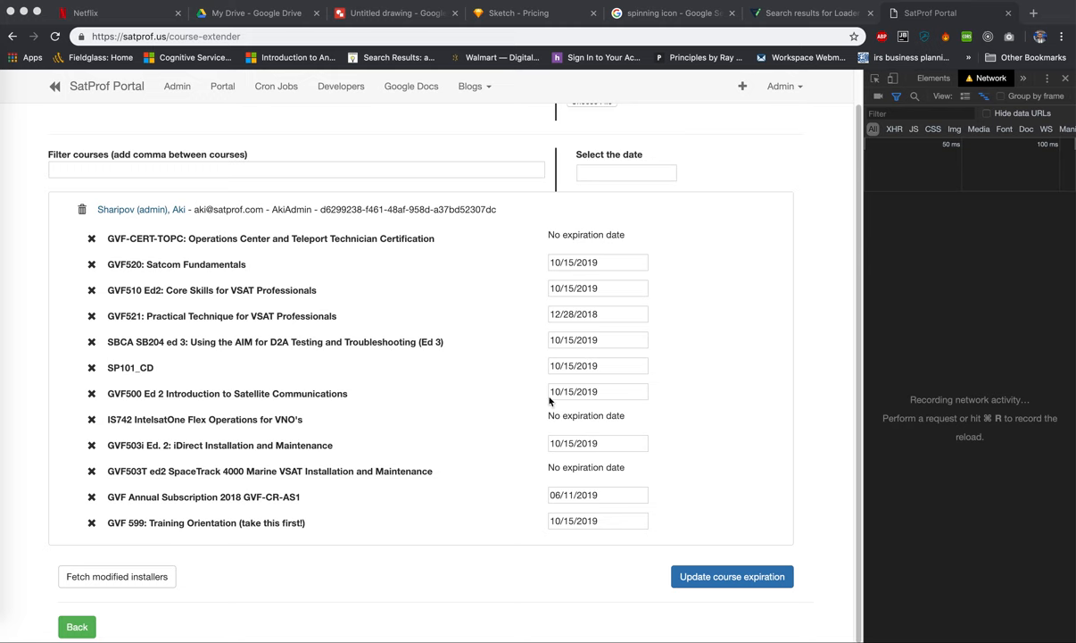
mouse_move(645, 182)
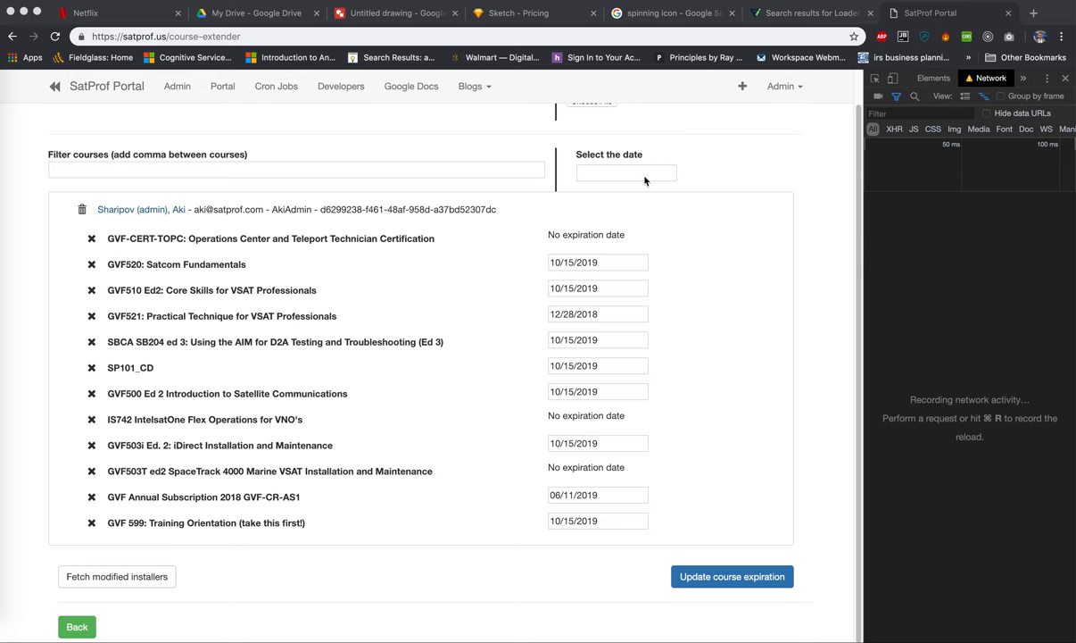
- Pick 11/01/2019 in the date picker as the new expiration date
left_click(625, 172)
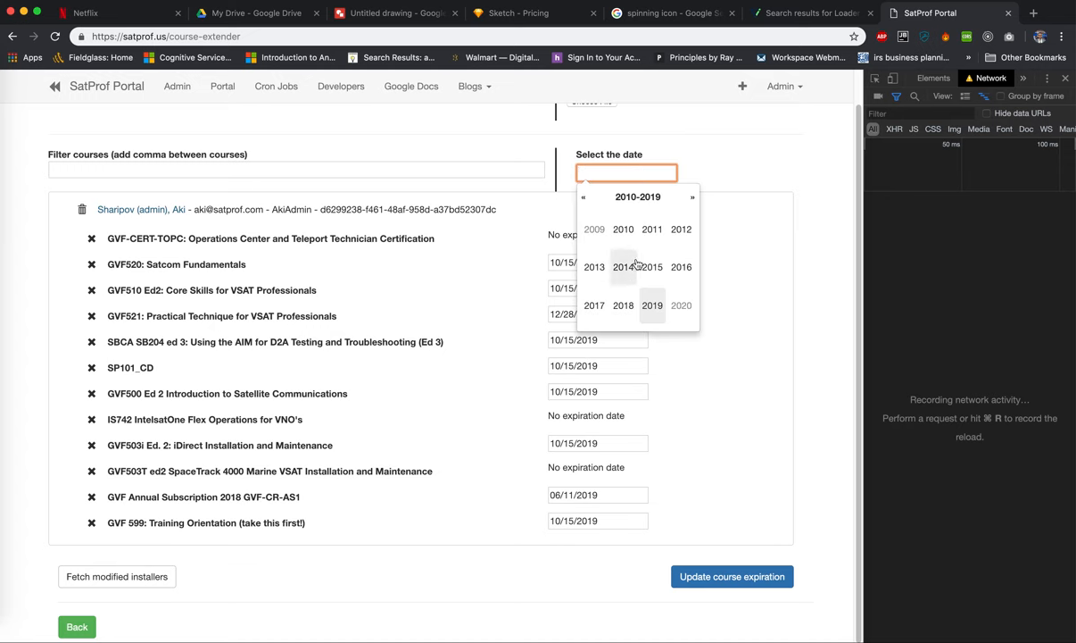
left_click(652, 305)
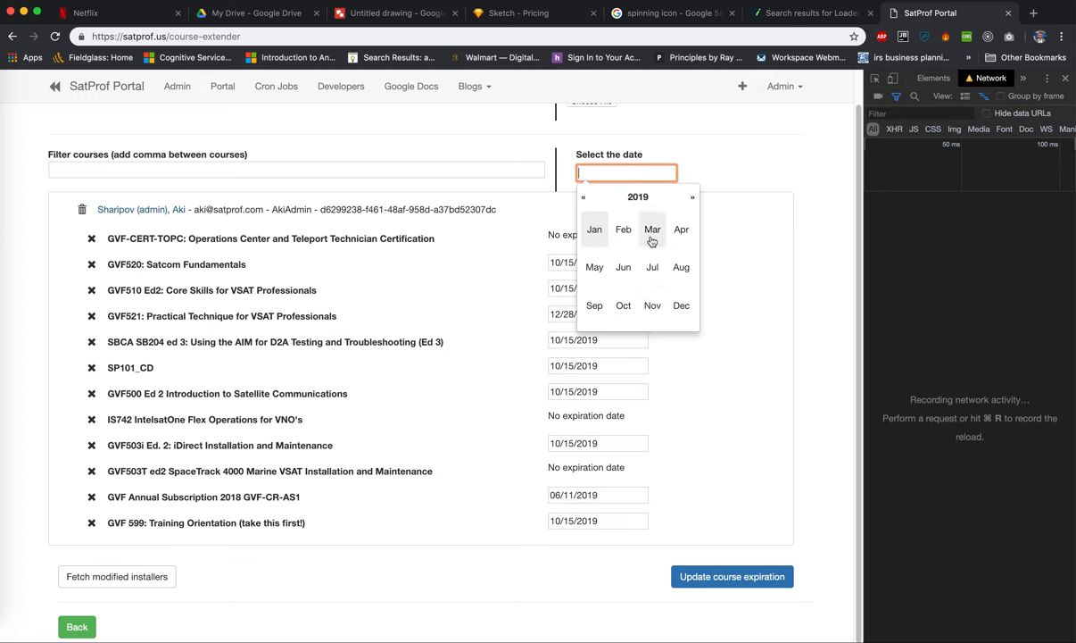
left_click(653, 229)
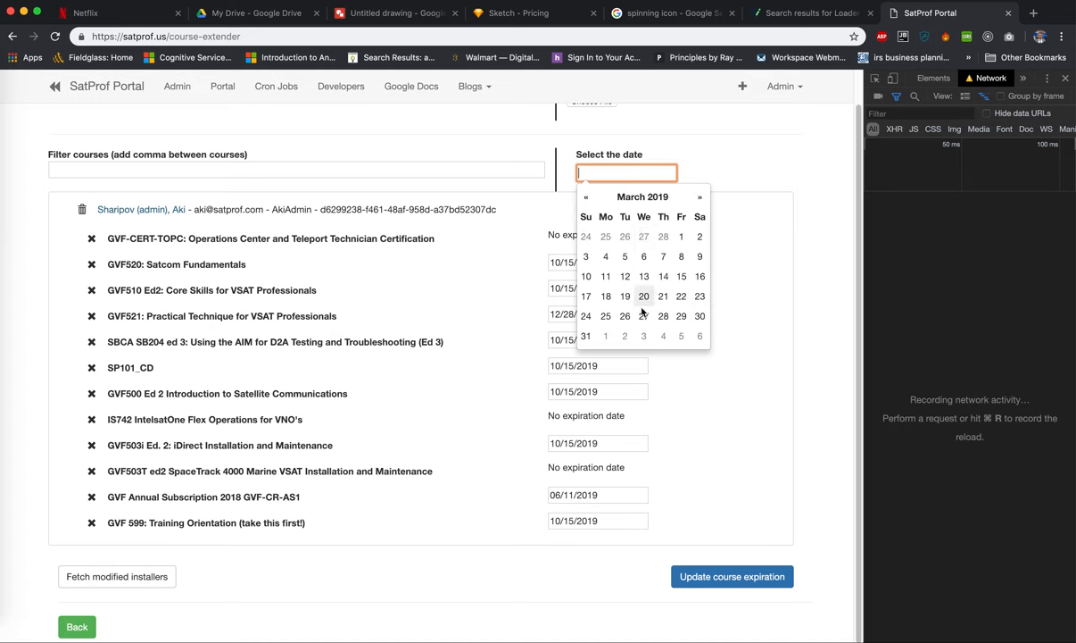
left_click(586, 196)
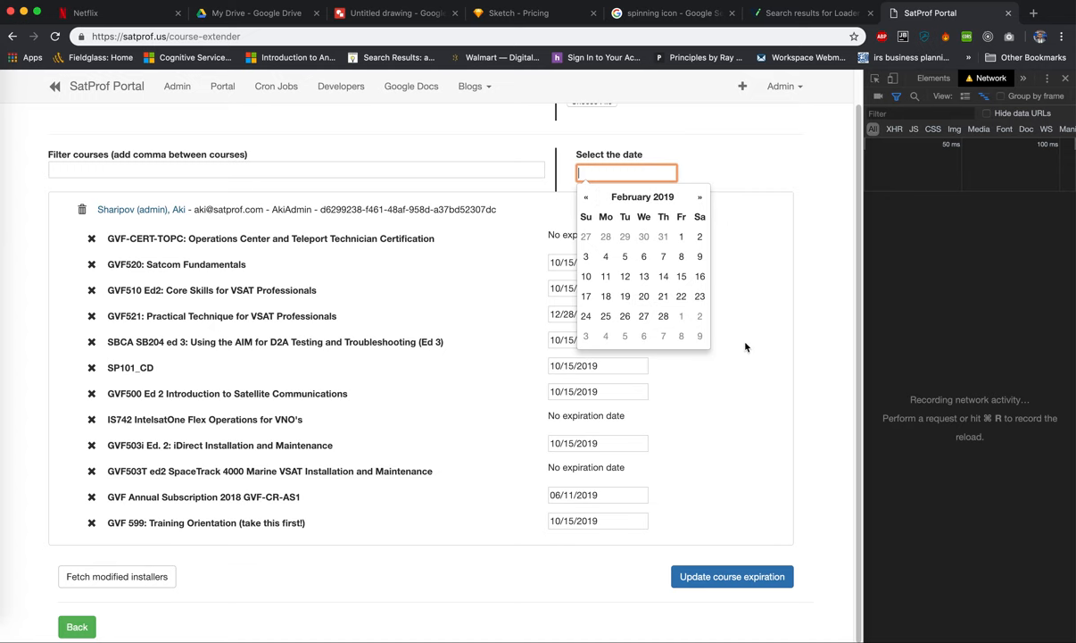
left_click(643, 197)
type("11/01/2019")
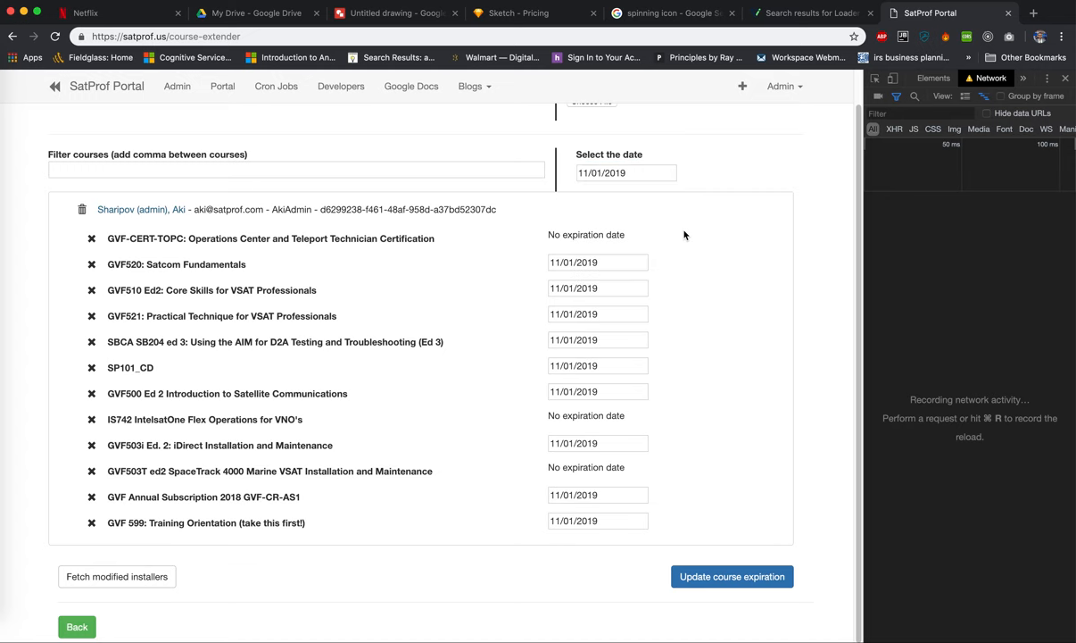
mouse_move(711, 395)
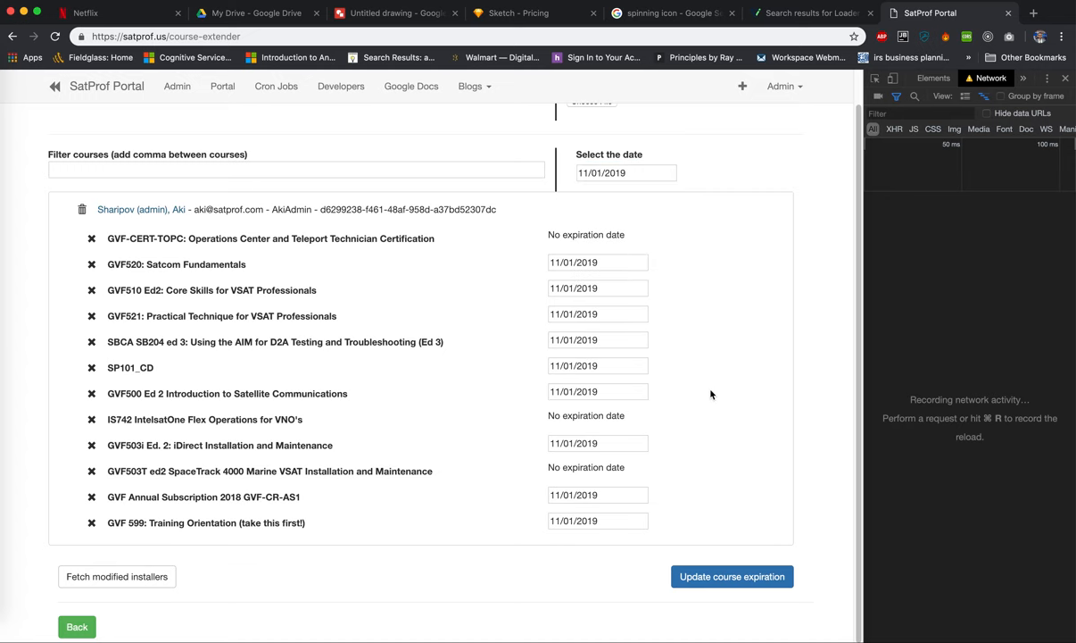
mouse_move(883, 215)
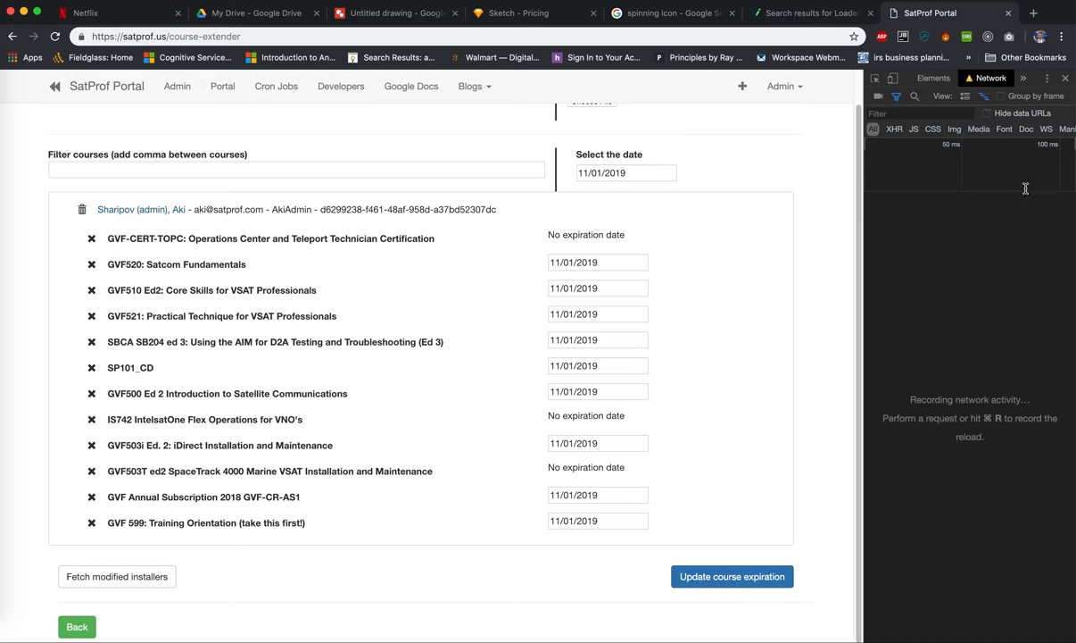
mouse_move(937, 383)
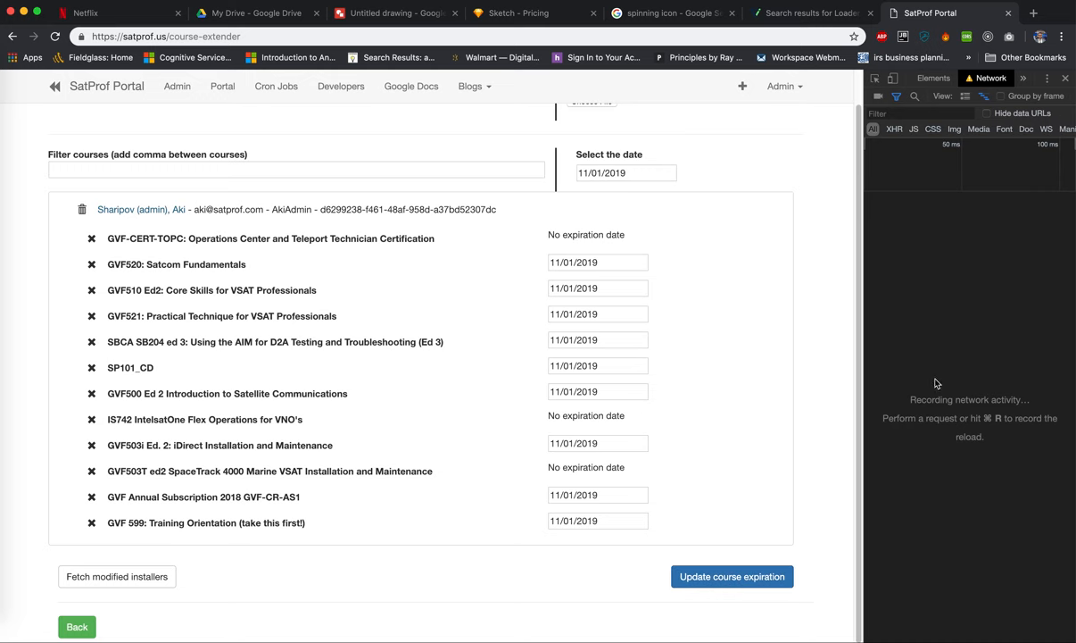
mouse_move(537, 198)
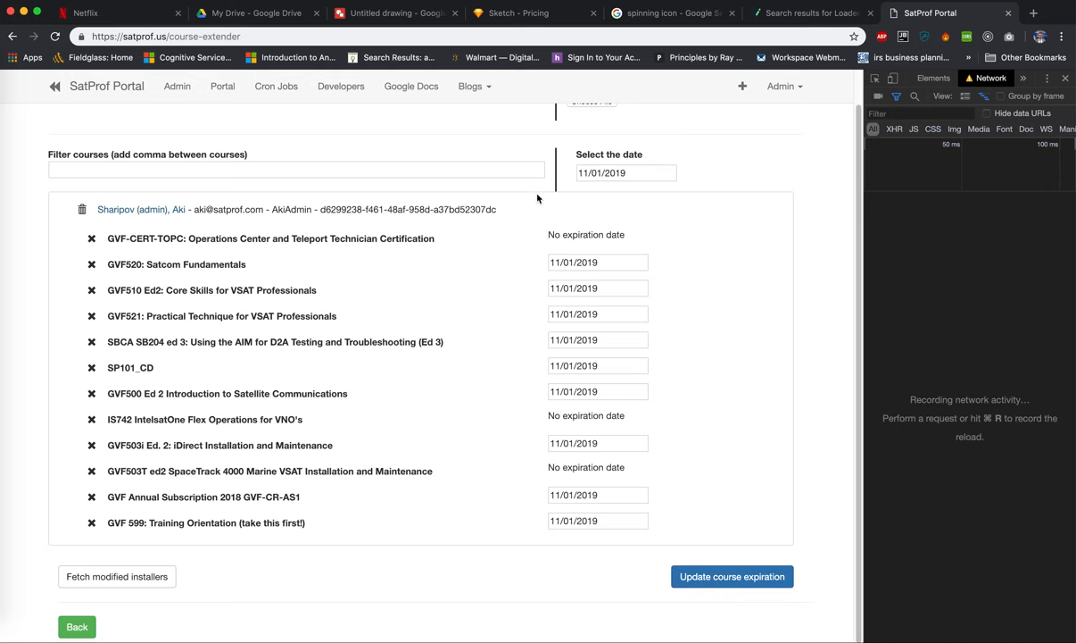
mouse_move(91, 238)
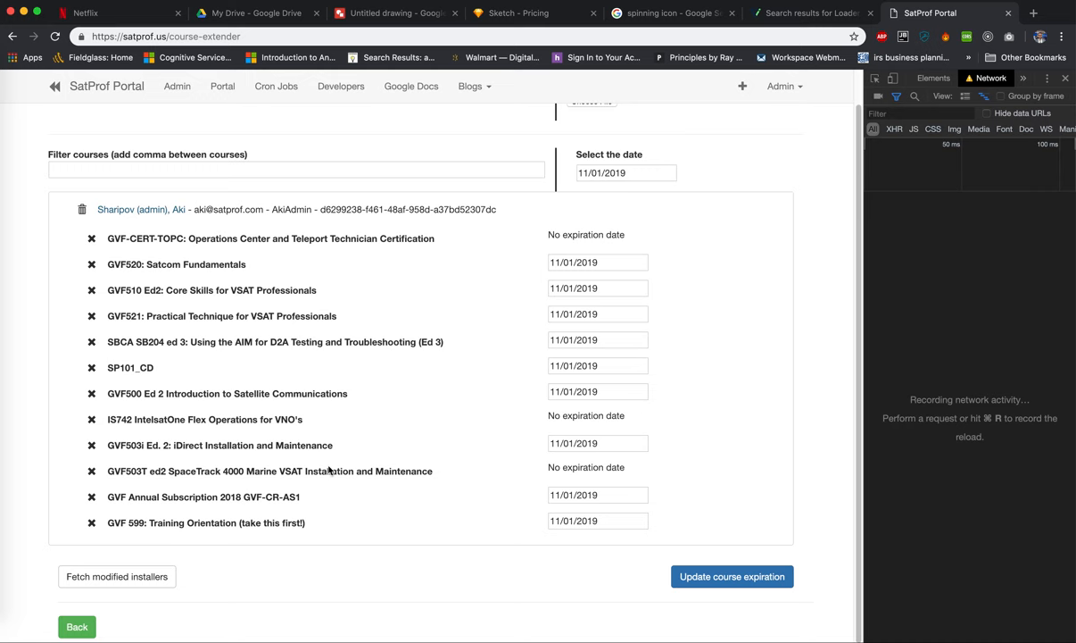
- Submit the 11/01/2019 expiration update and check the three course rows' refresh icons
left_click(732, 576)
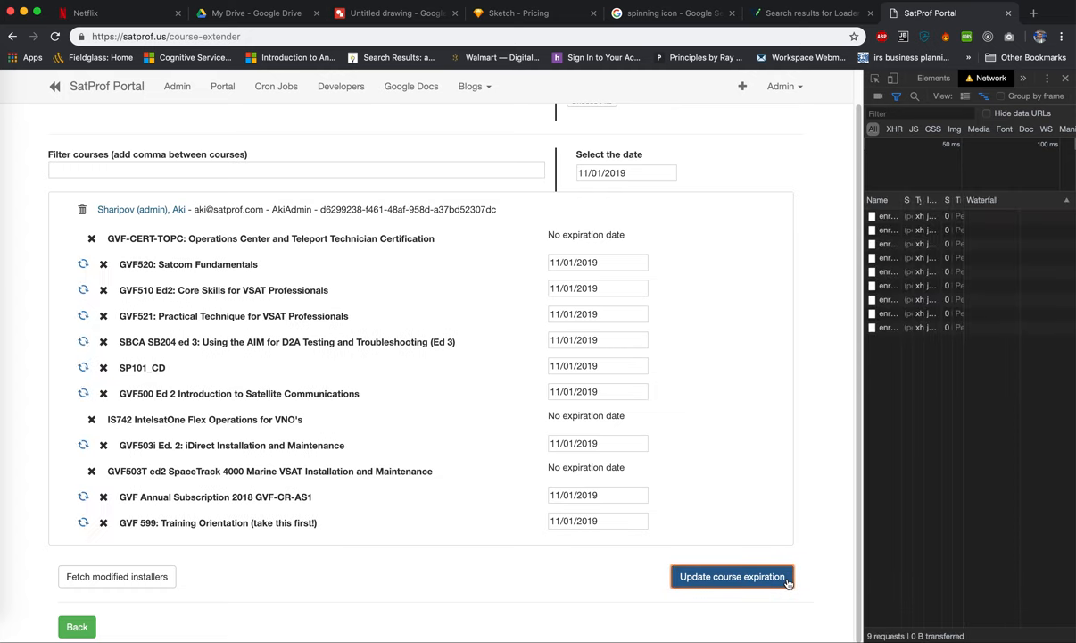
left_click(731, 576)
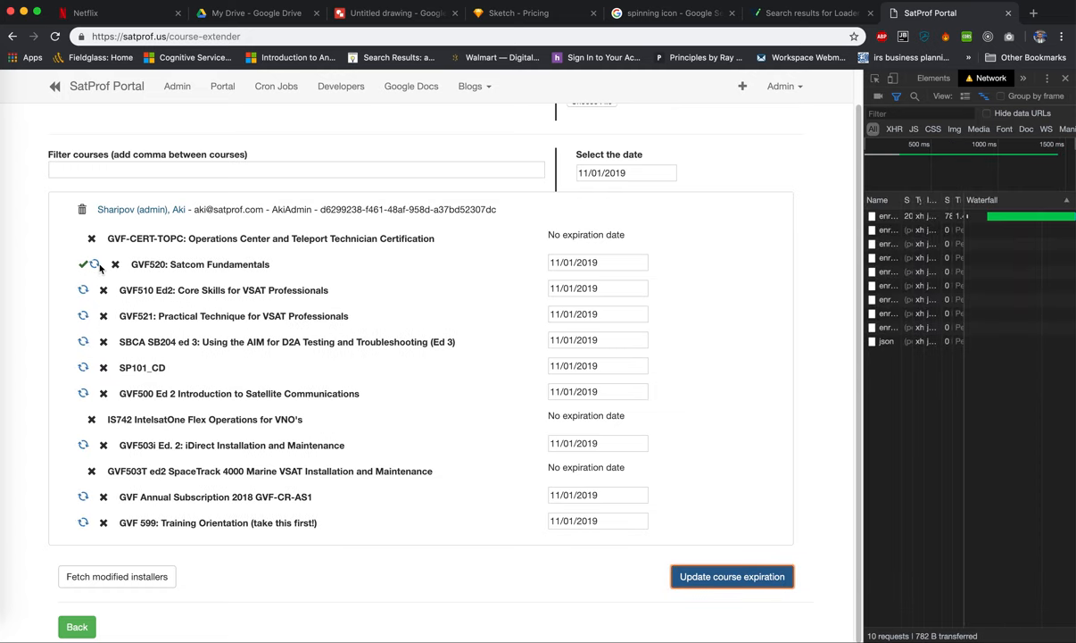
left_click(83, 290)
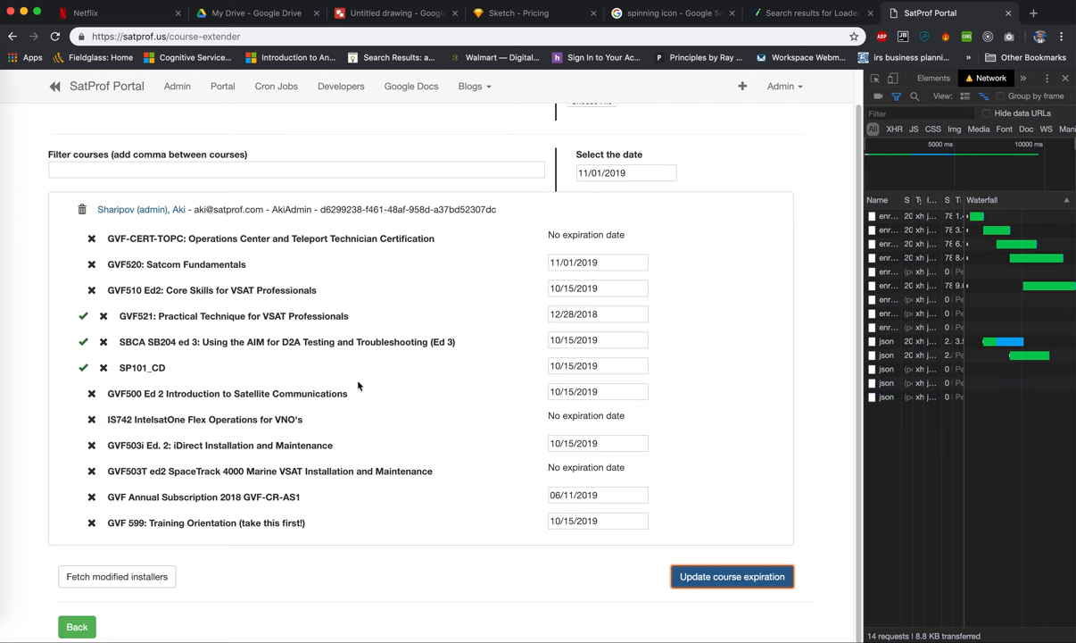
left_click(84, 392)
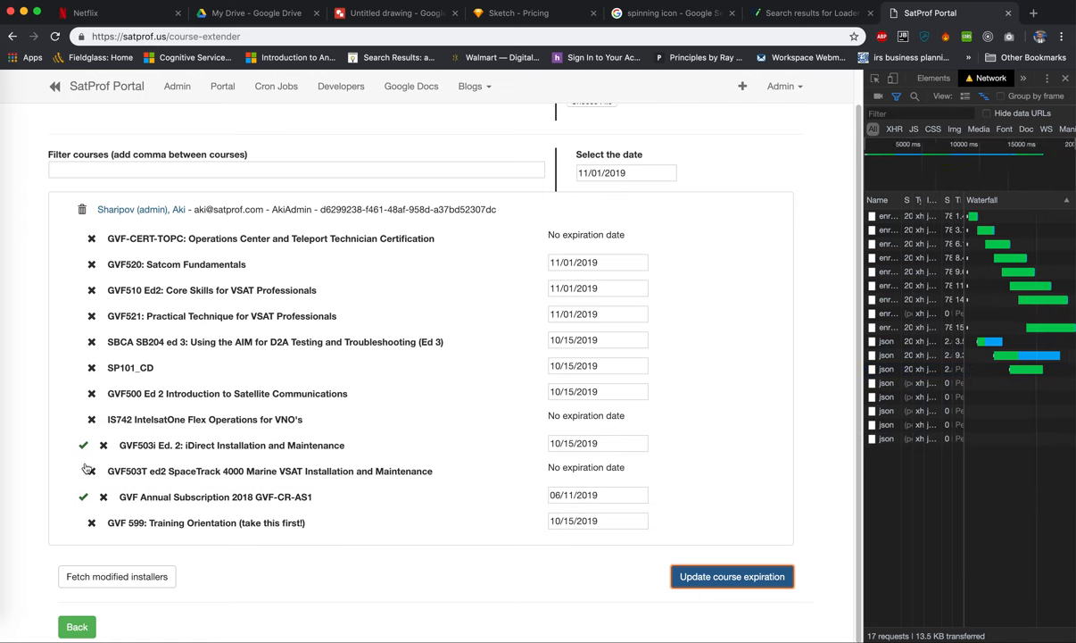
left_click(83, 522)
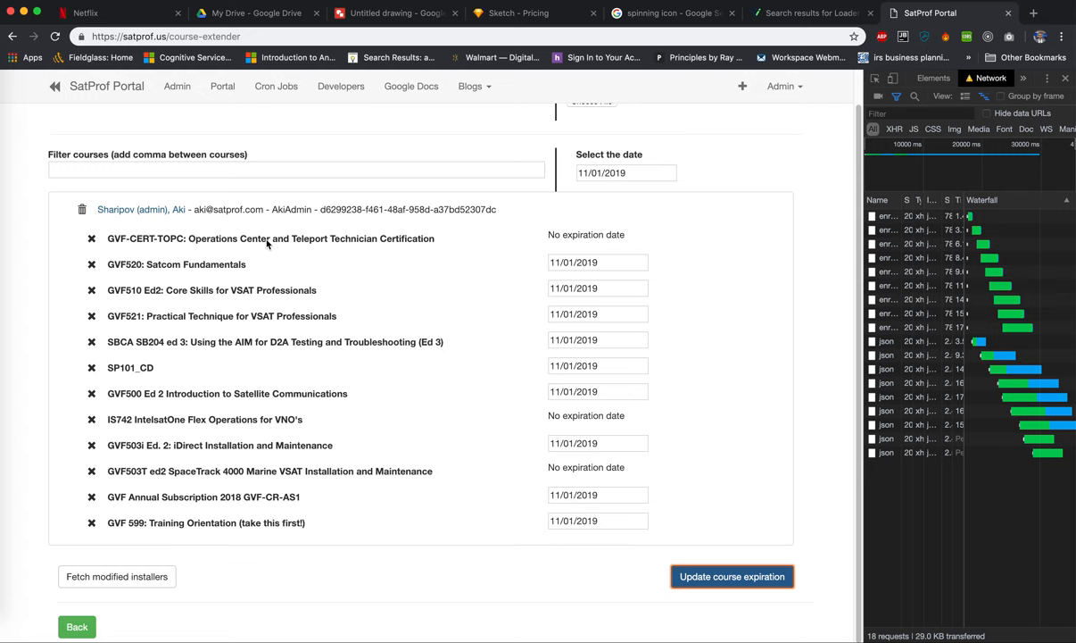
mouse_move(362, 246)
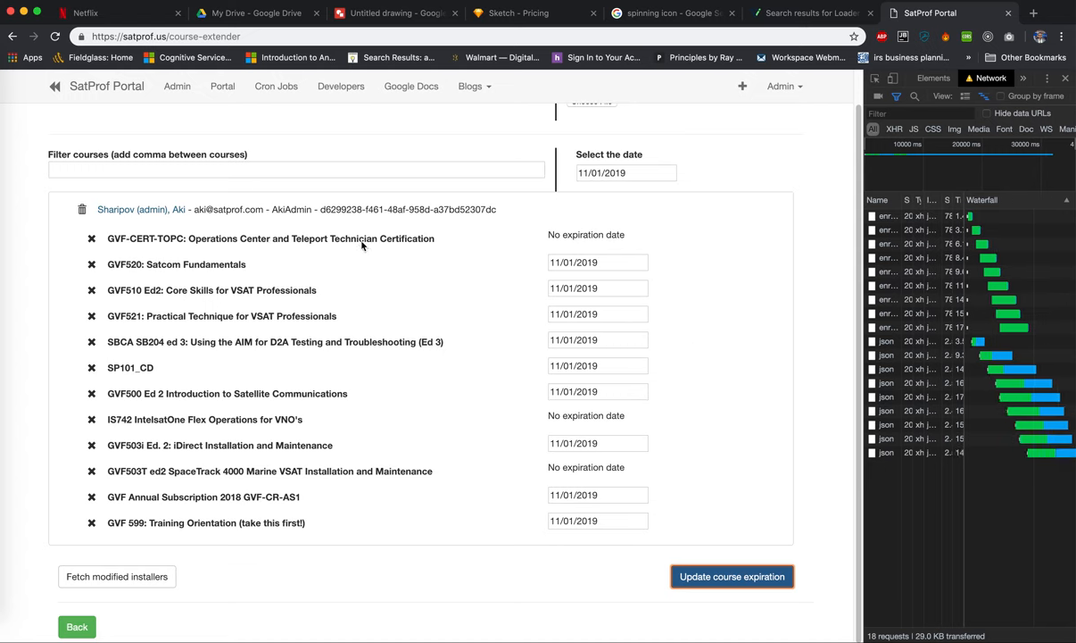
mouse_move(197, 156)
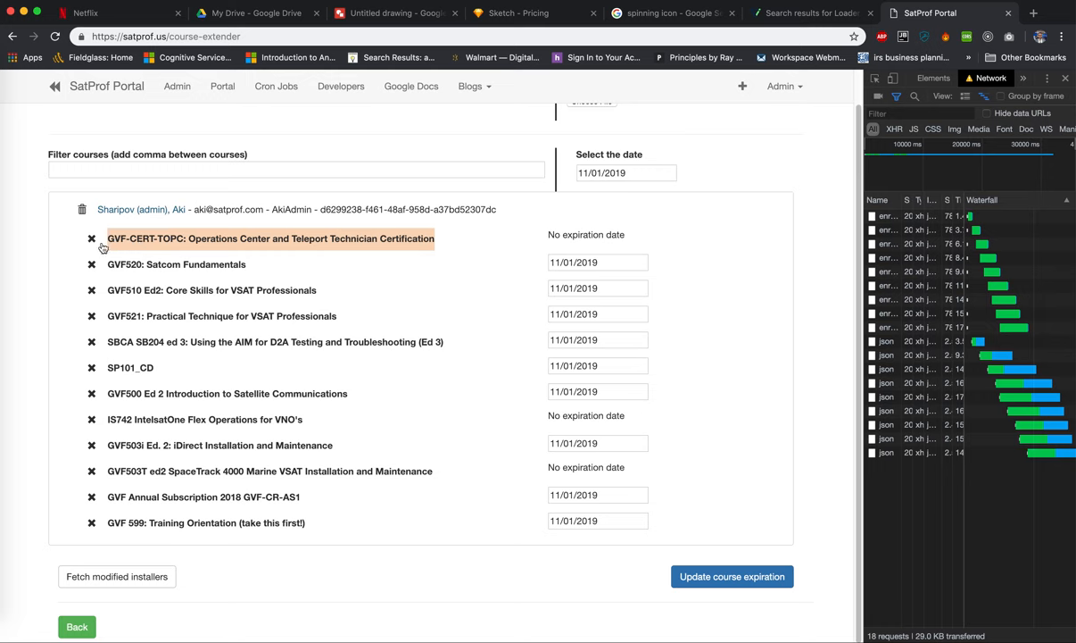
mouse_move(76, 250)
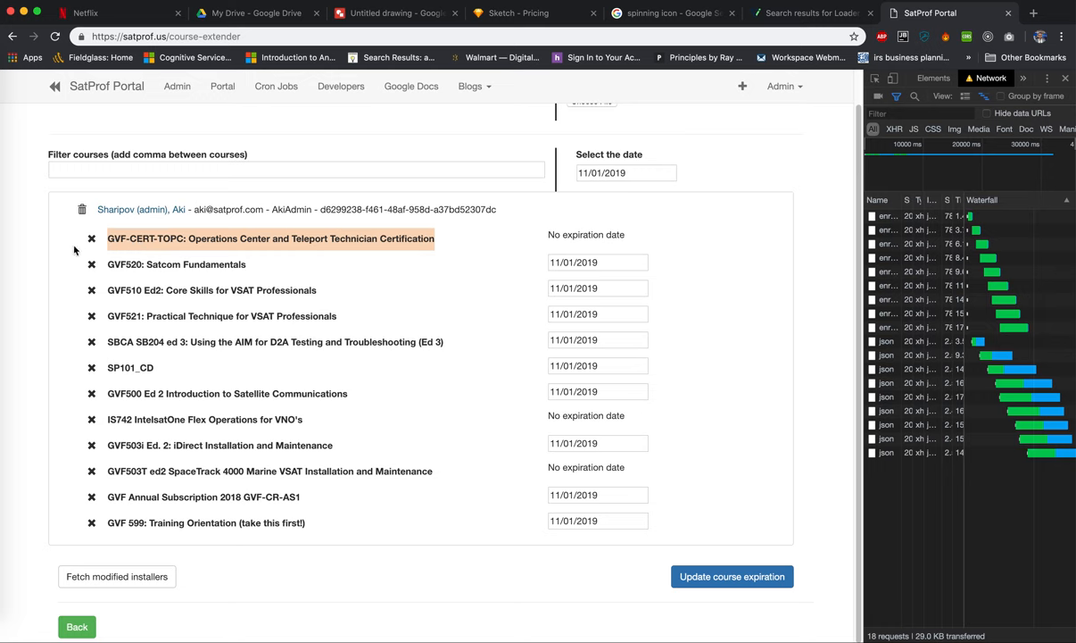
mouse_move(85, 256)
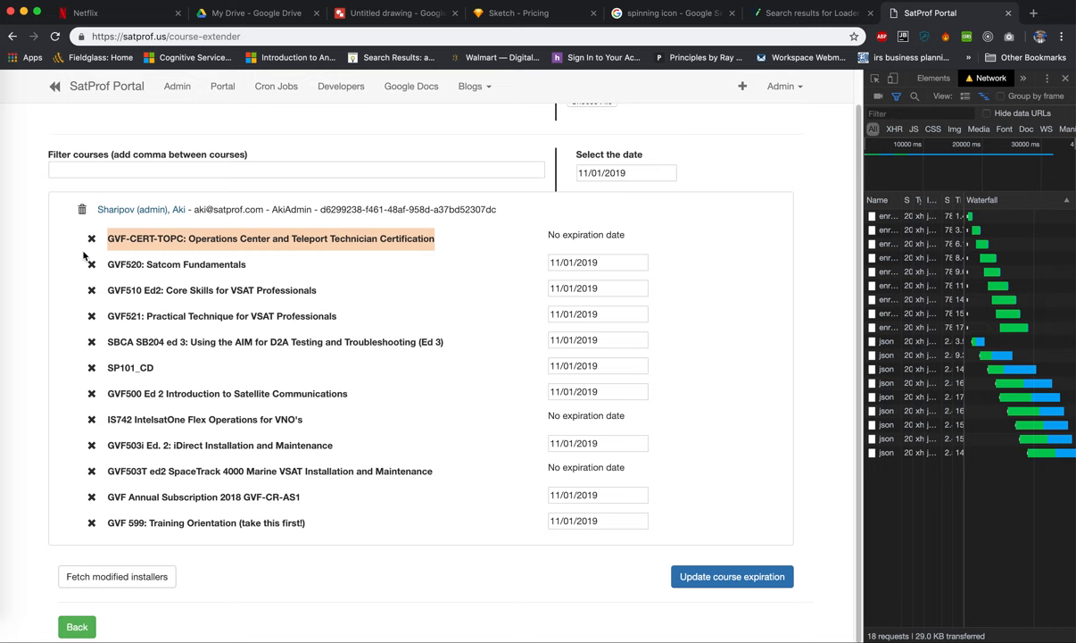
mouse_move(525, 250)
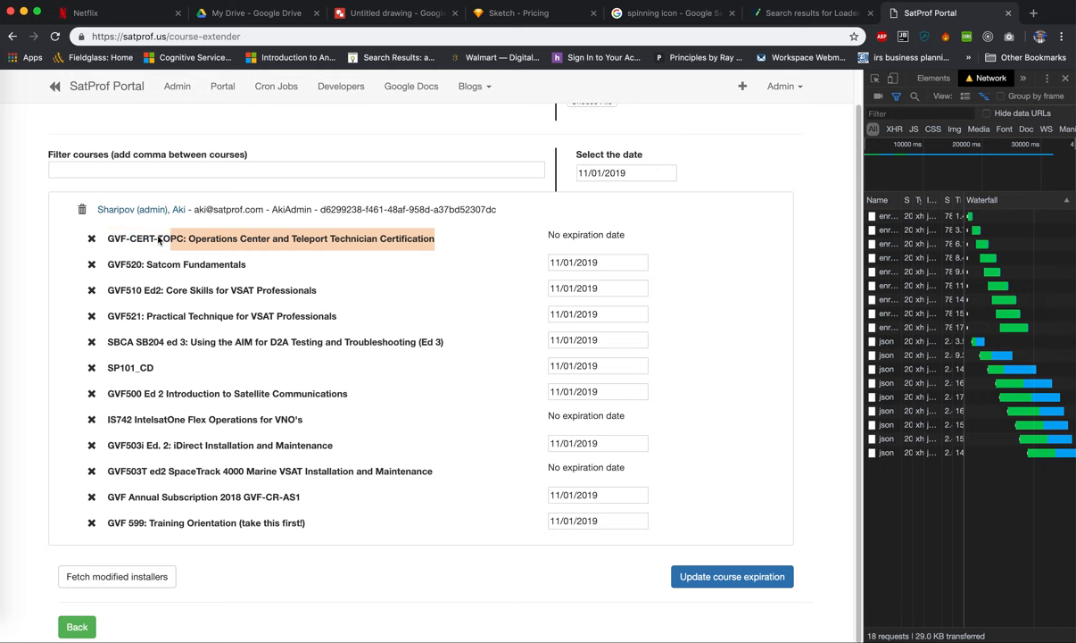
double_click(138, 239)
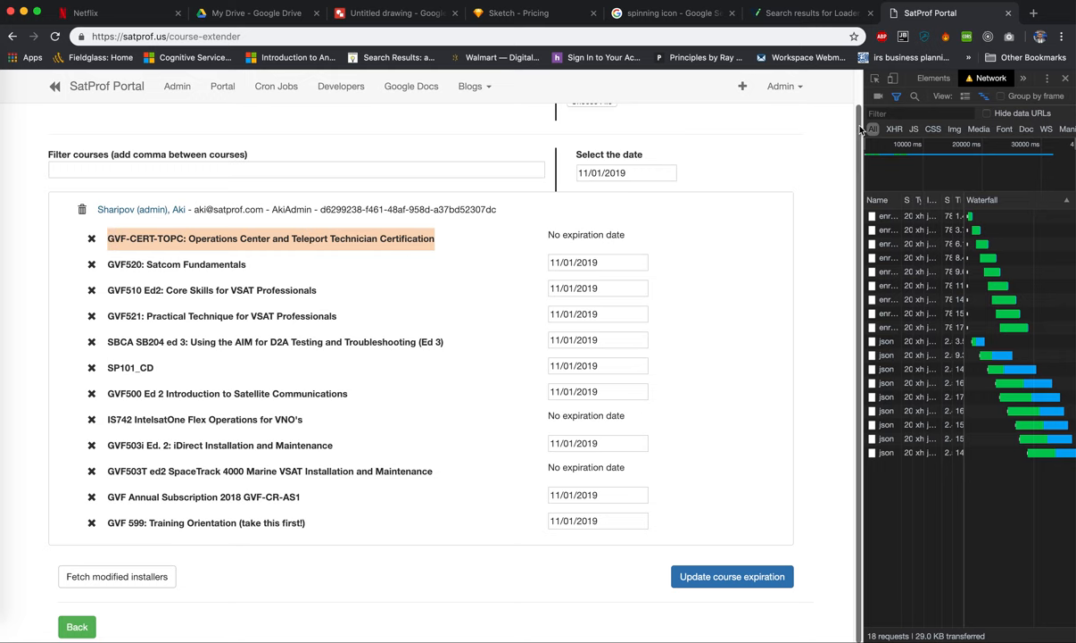